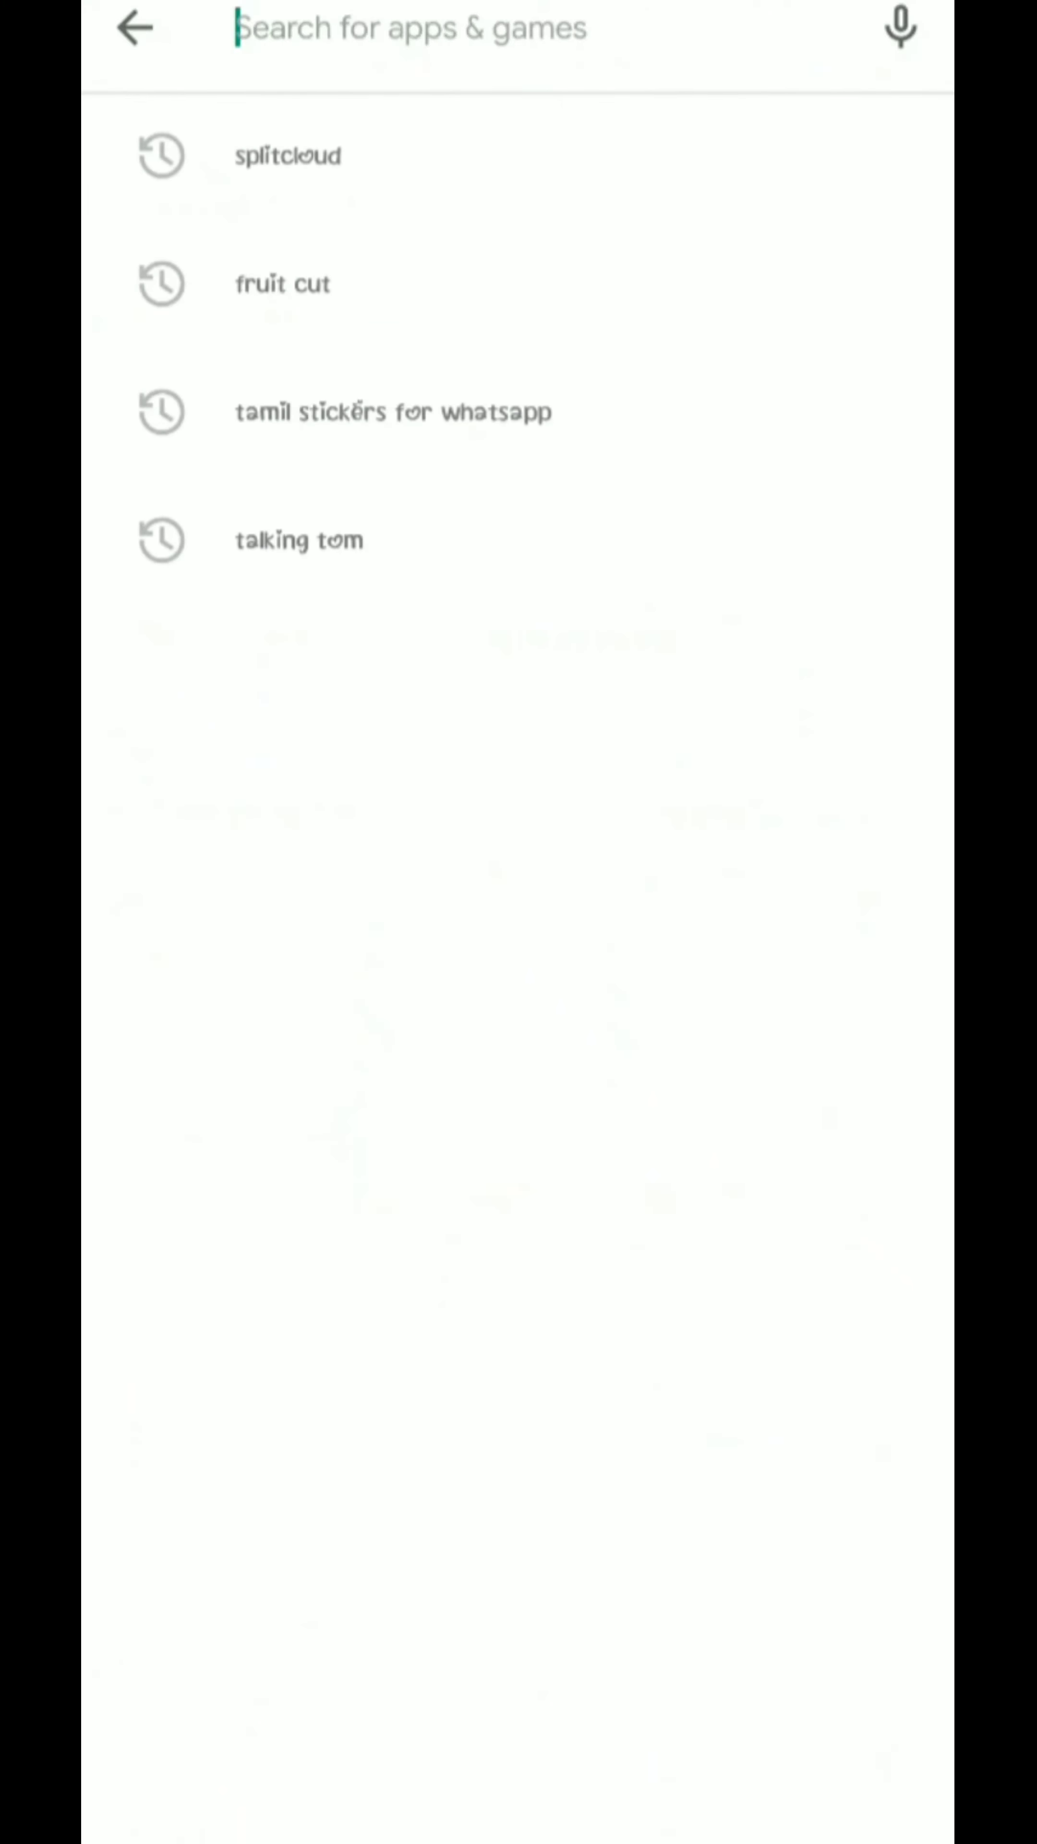
Step: Search the Play Store for 'splitcloud' and install the SplitCloud double music player
{"action": "left_click", "coordinate": [441, 29]}
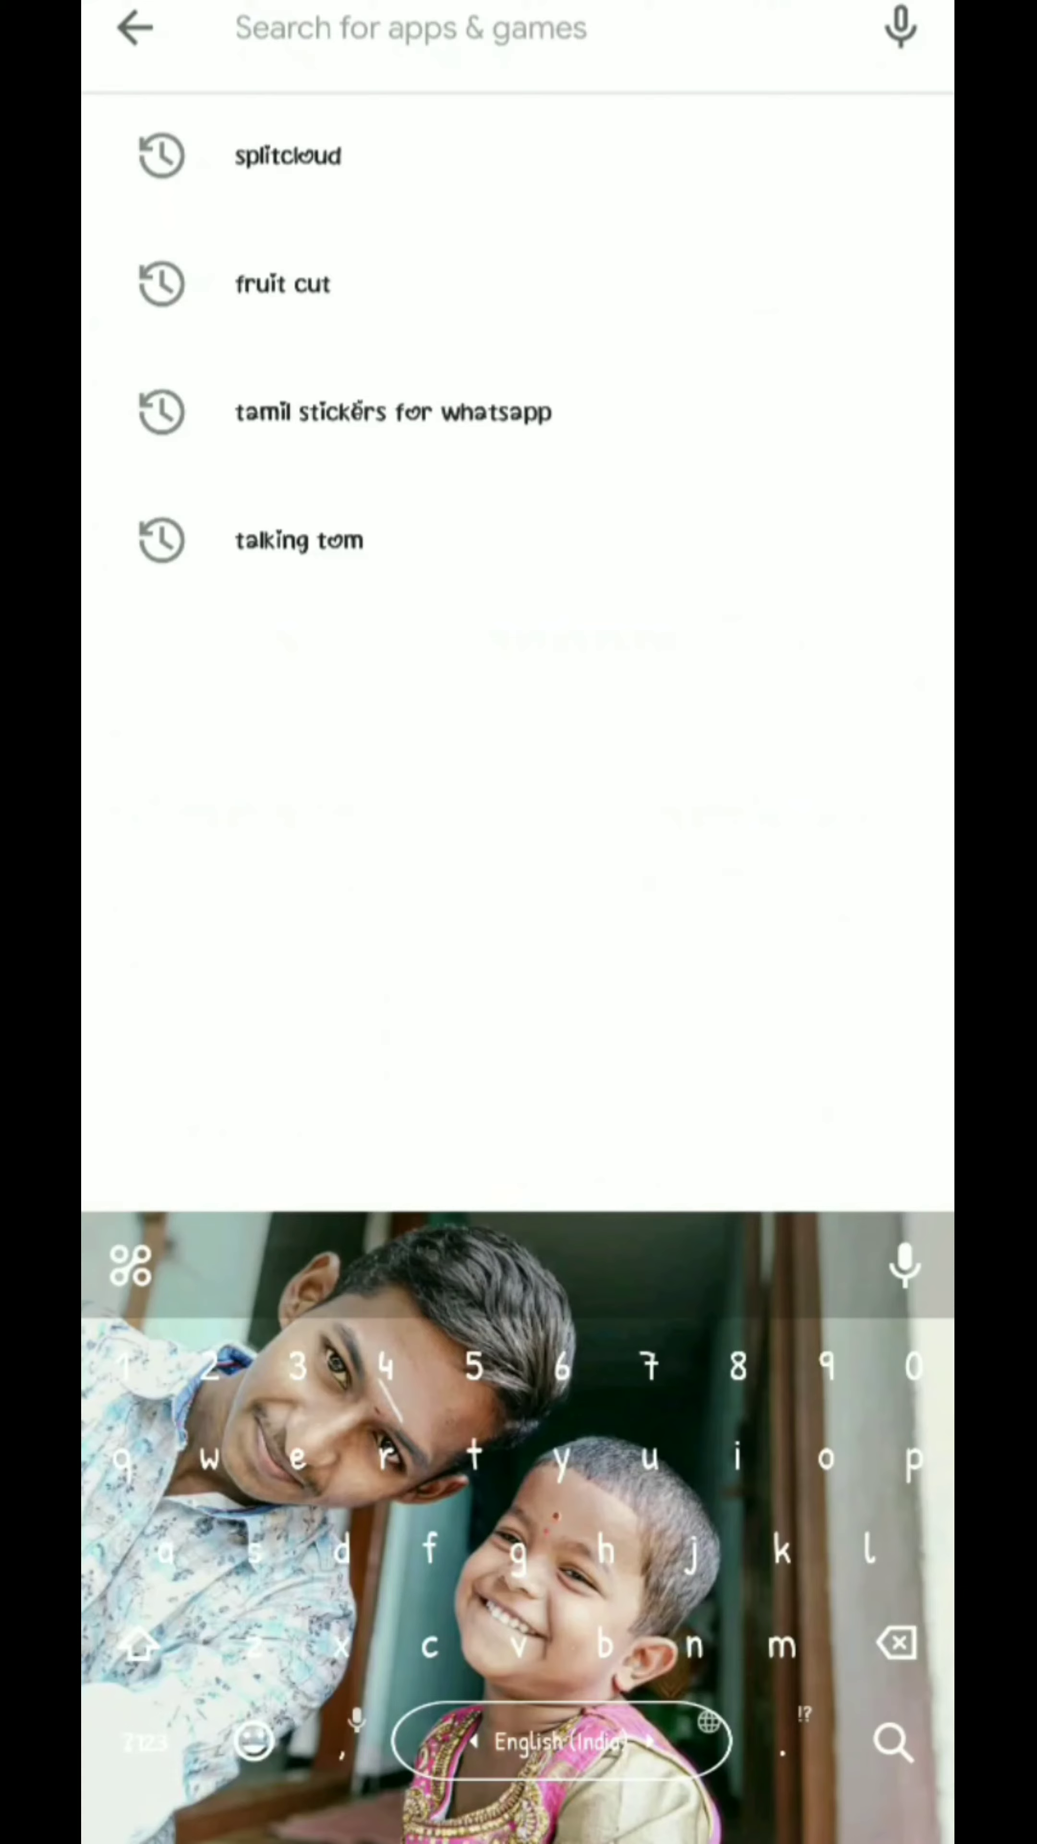
{"action": "left_click", "coordinate": [288, 155]}
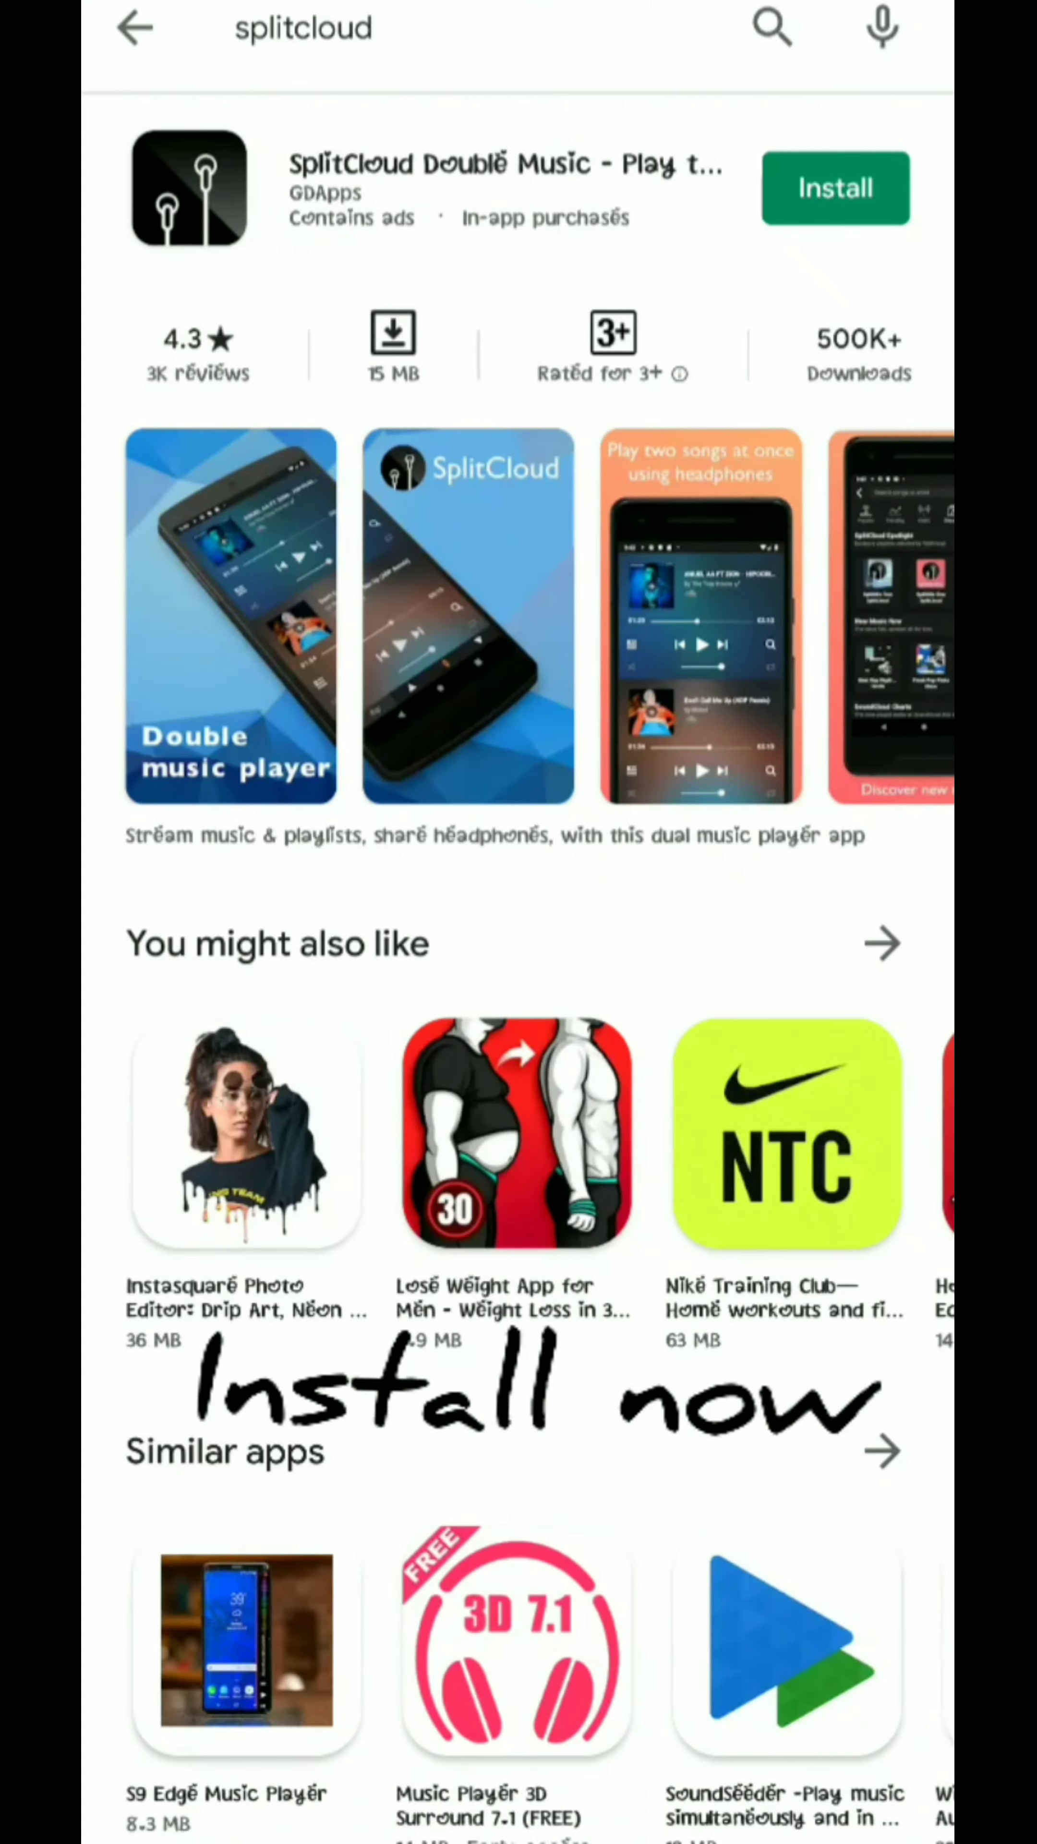
{"action": "left_click", "coordinate": [835, 188]}
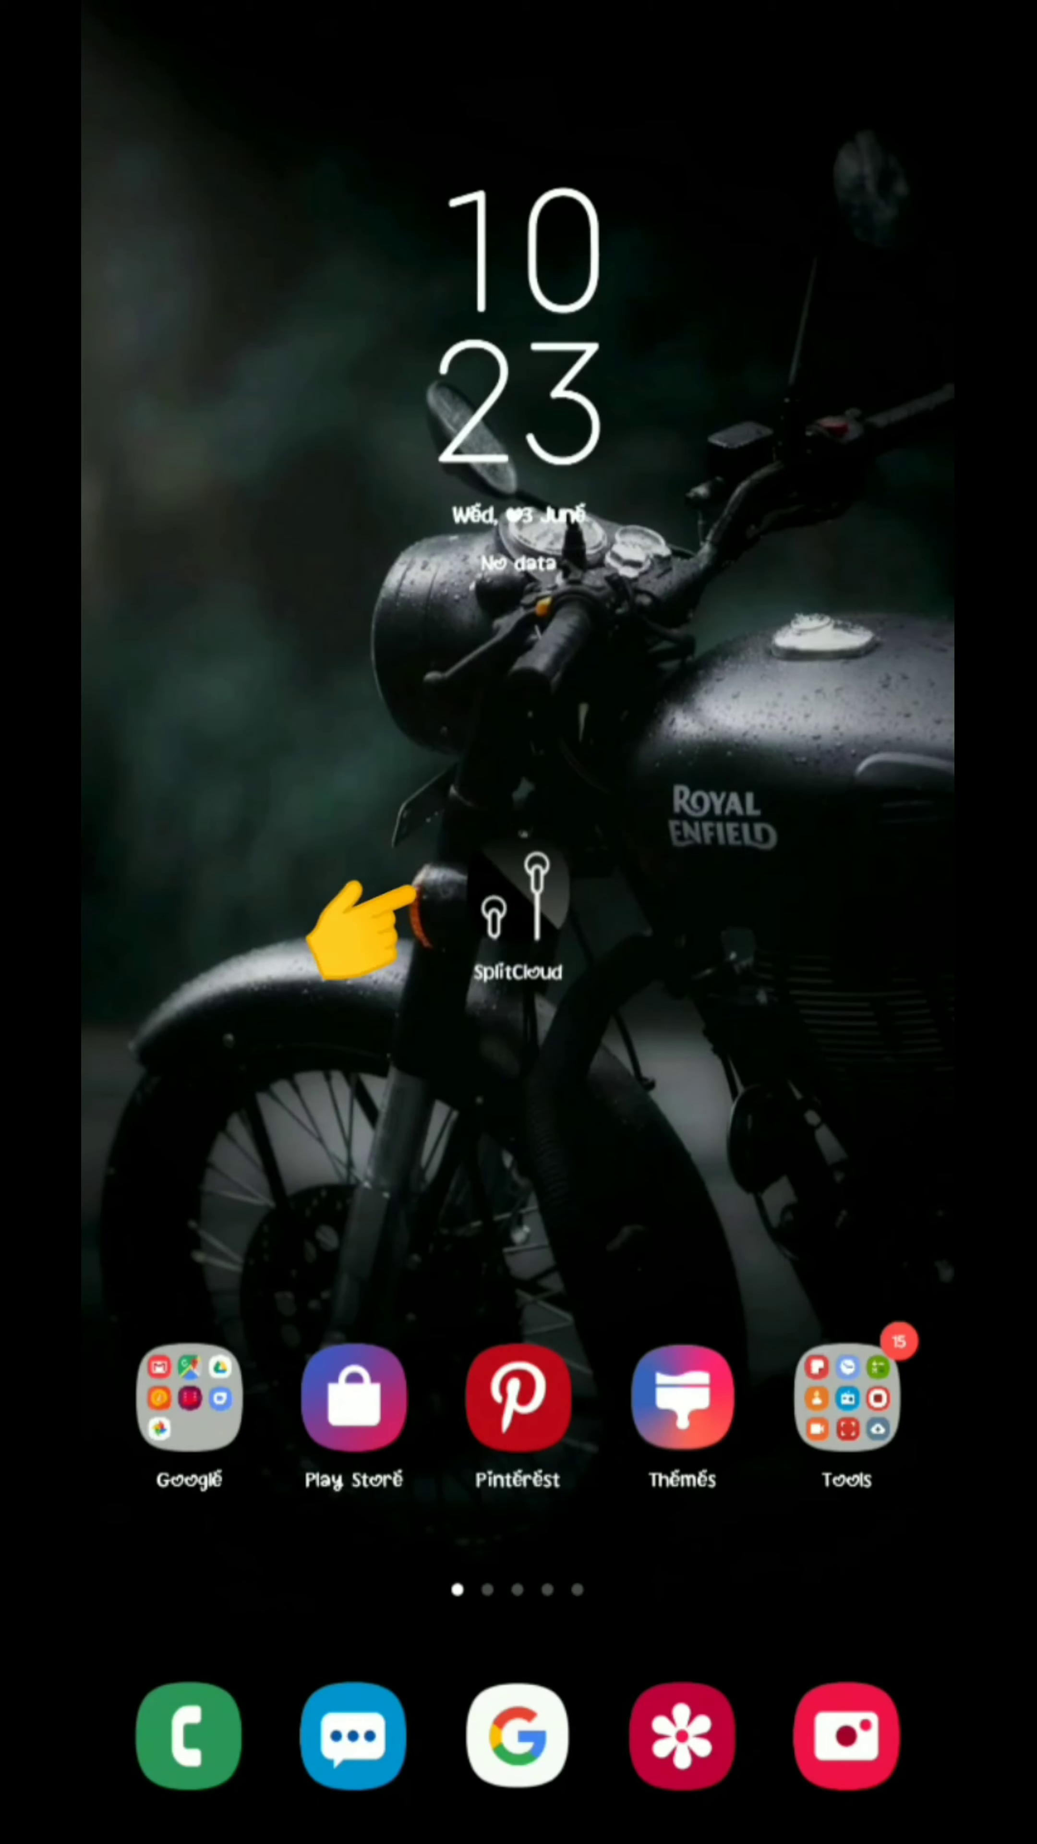
Step: Launch SplitCloud from the home screen and allow it access to the phone's media files
{"action": "left_click", "coordinate": [517, 918]}
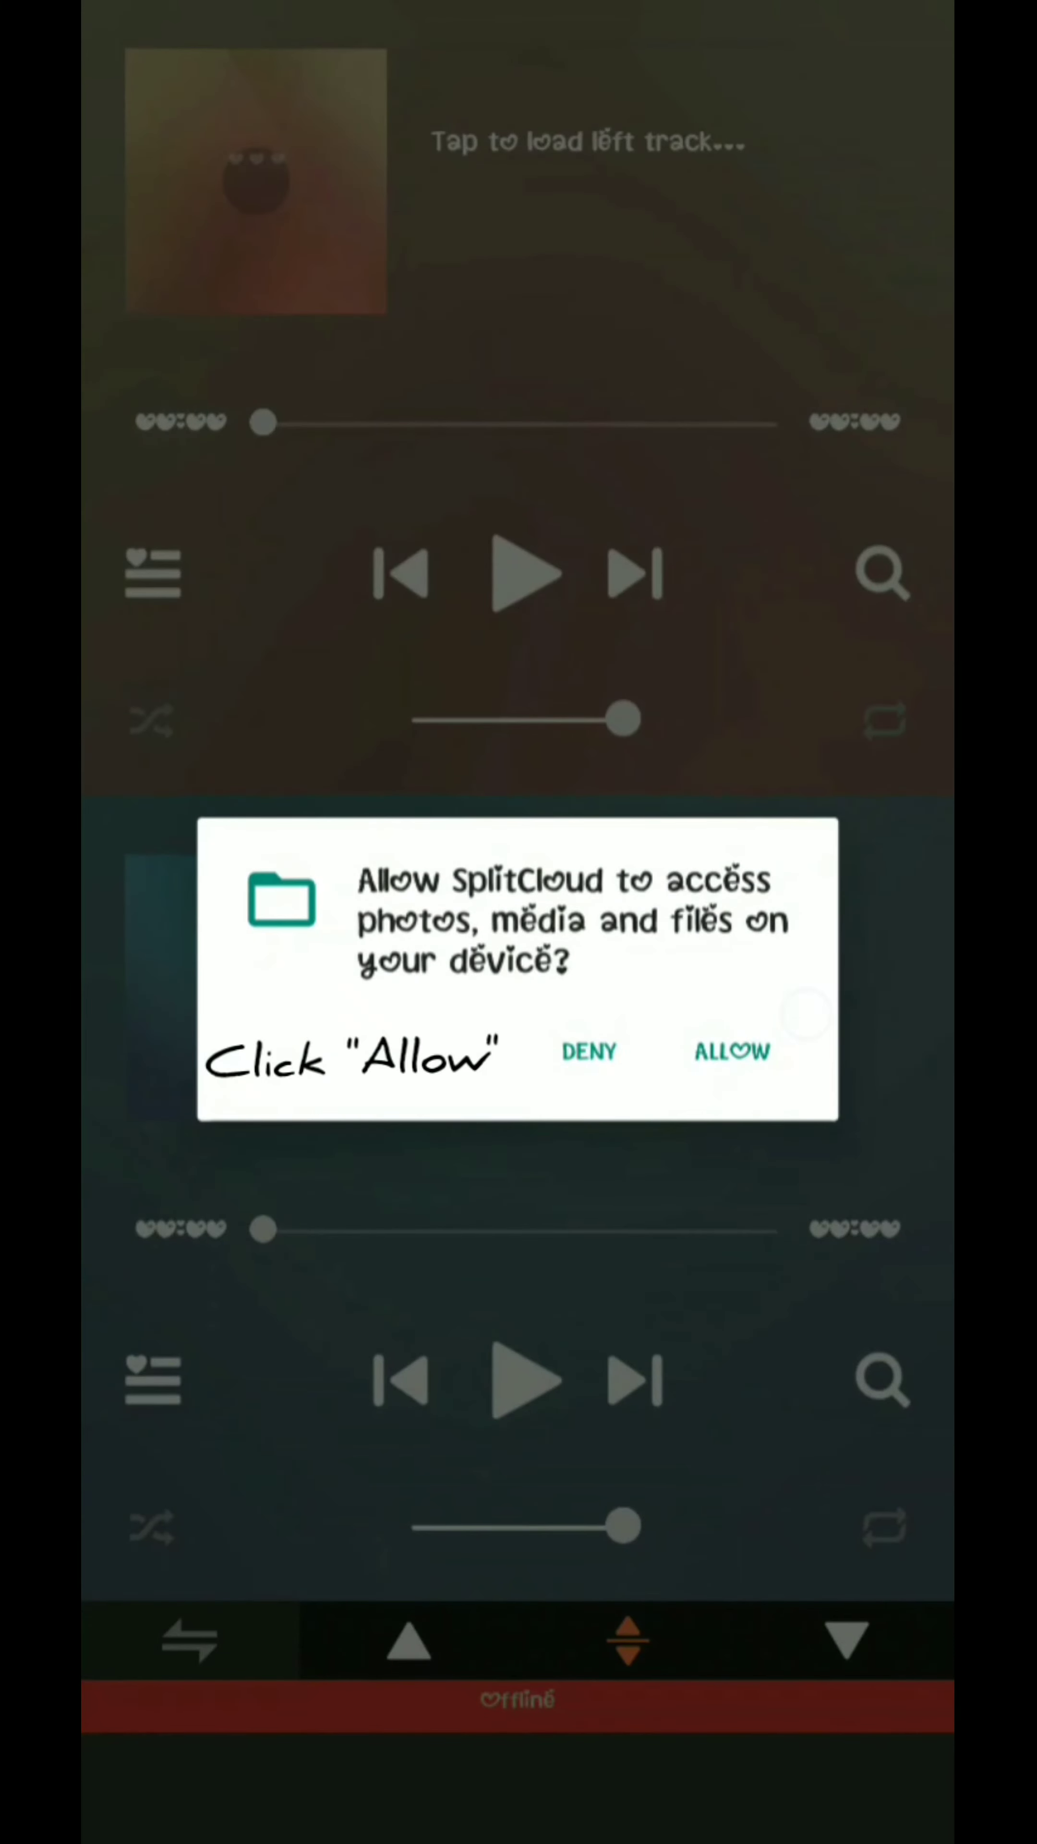
{"action": "left_click", "coordinate": [731, 1051]}
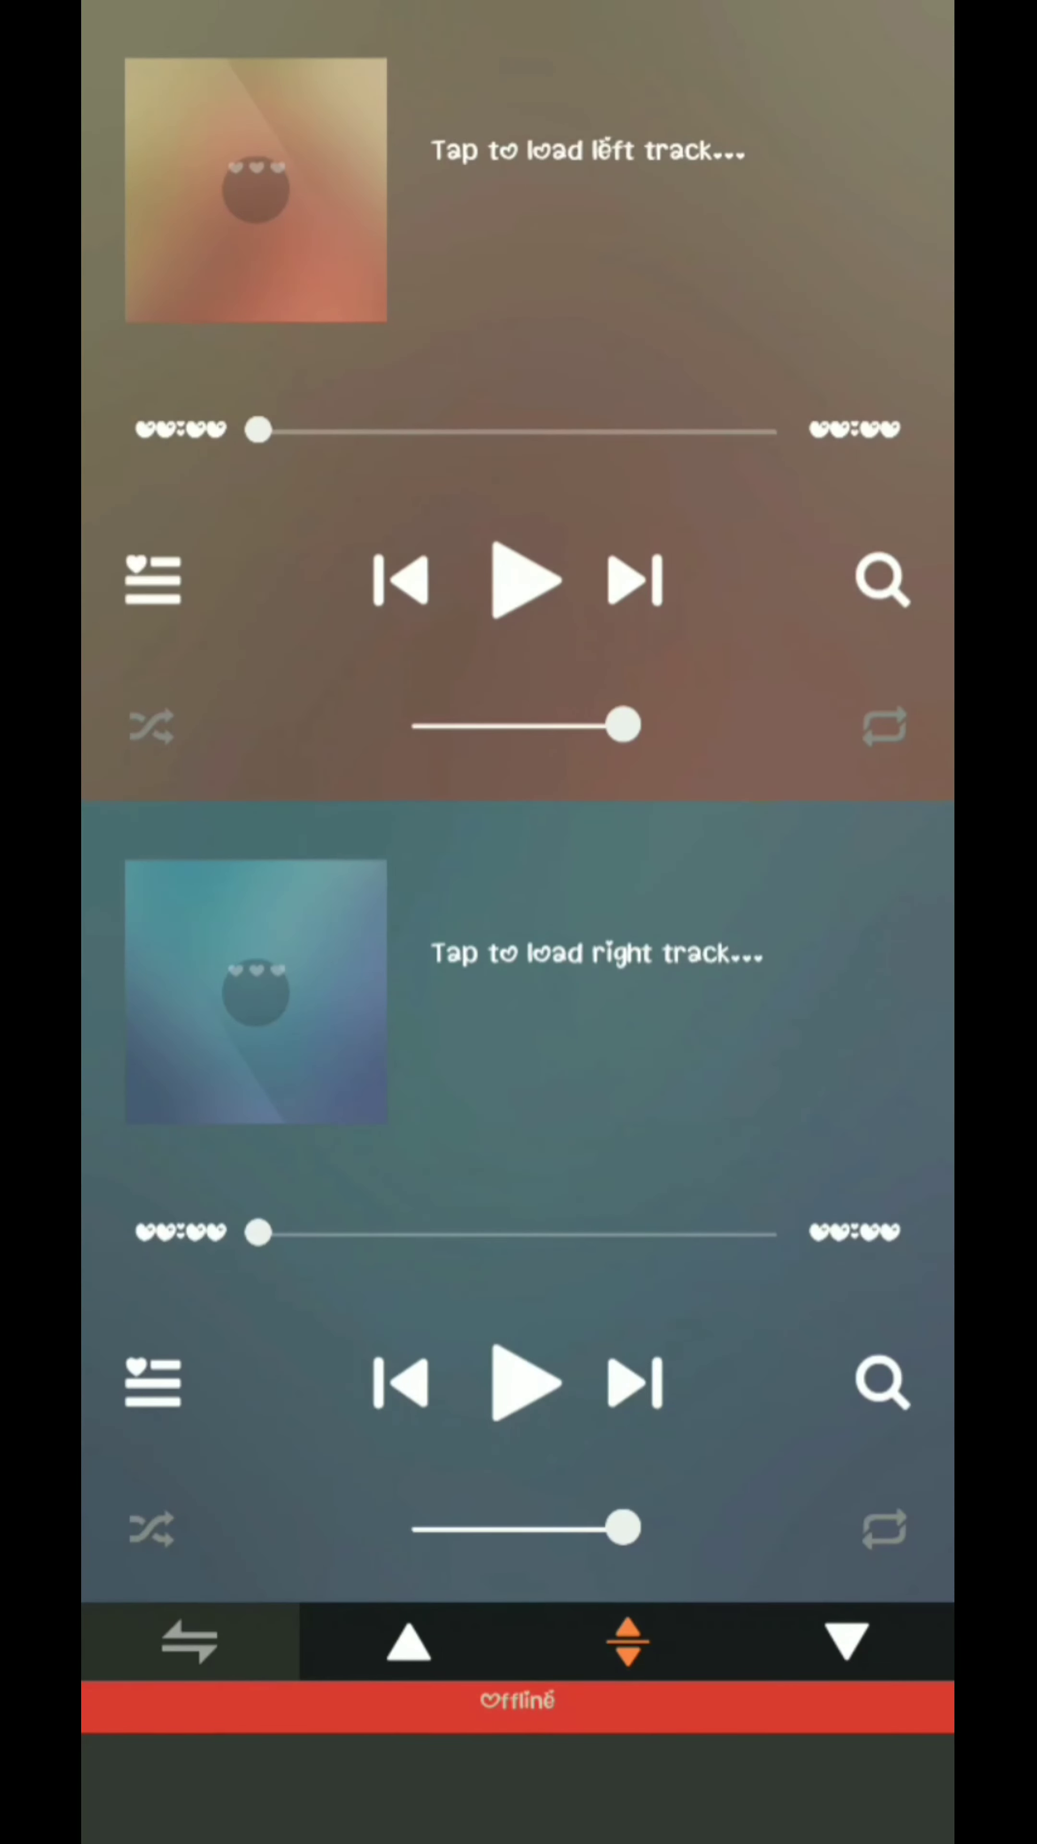
Step: Load Nekozilla by Different Heaven into the left player, then start choosing the right track
{"action": "left_click", "coordinate": [256, 194]}
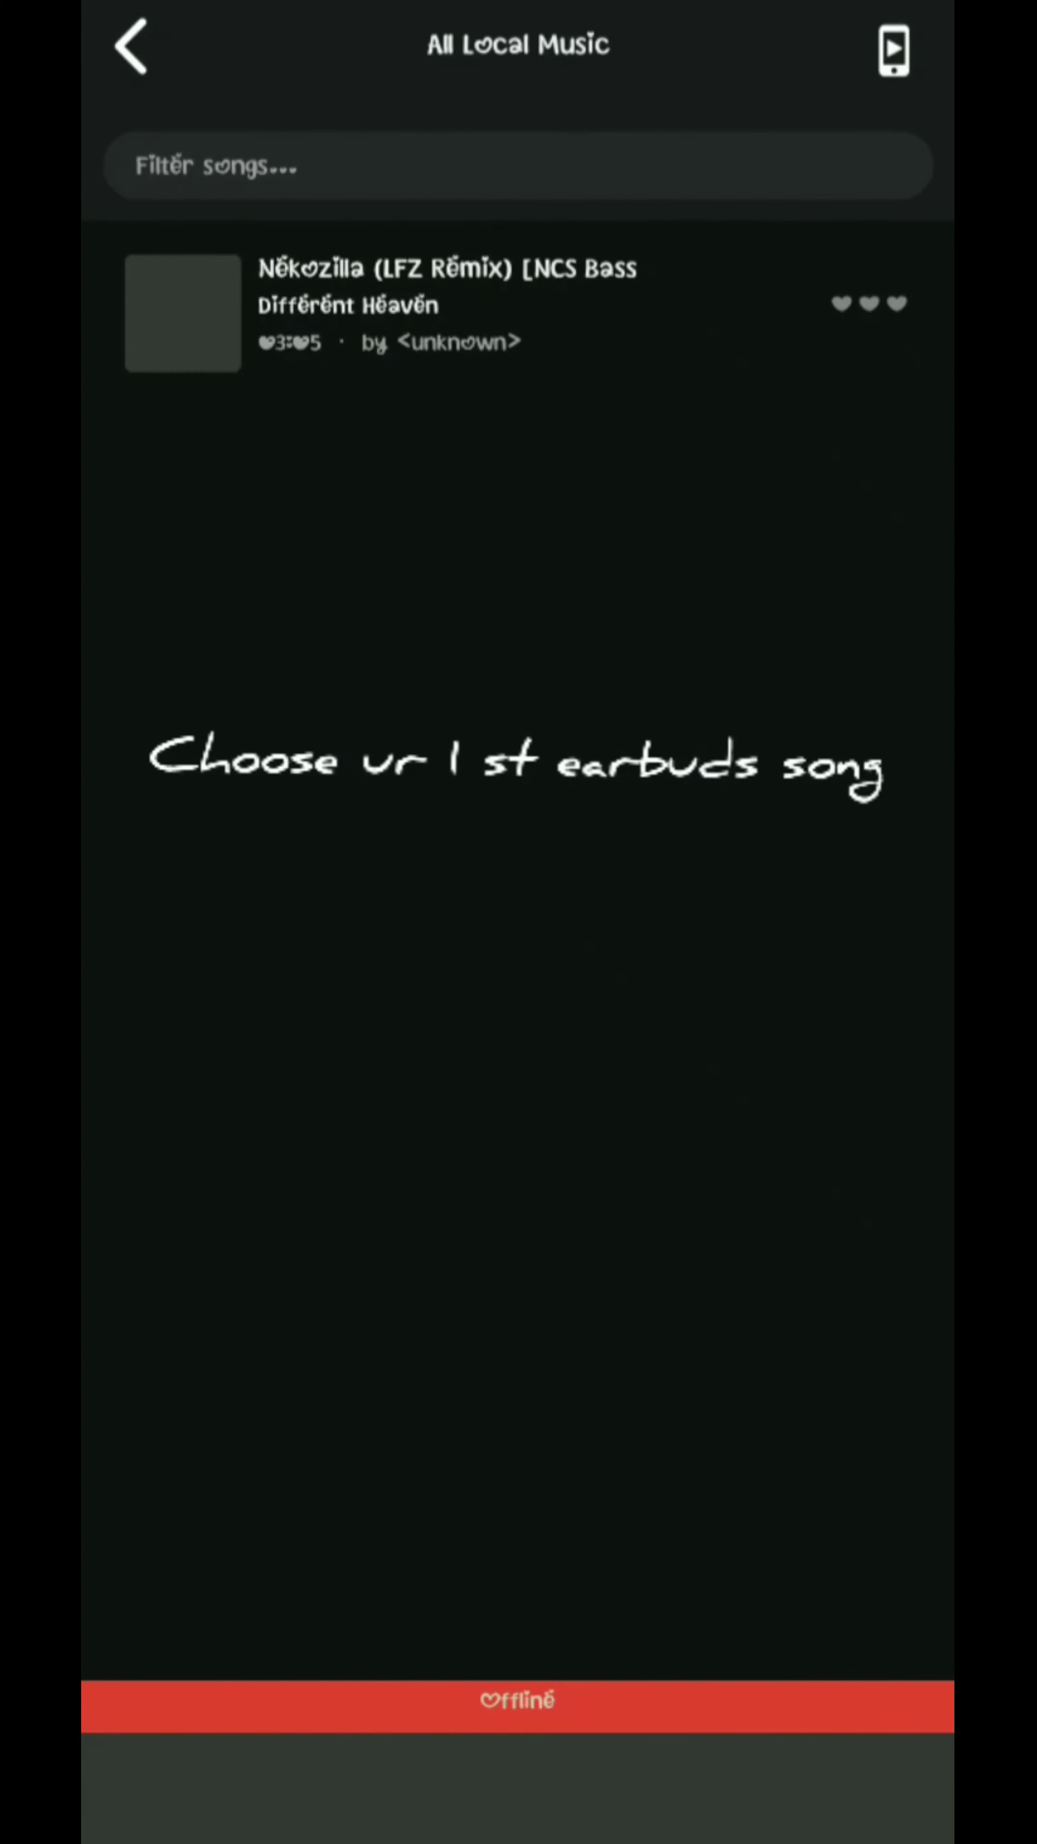
{"action": "left_click", "coordinate": [133, 46]}
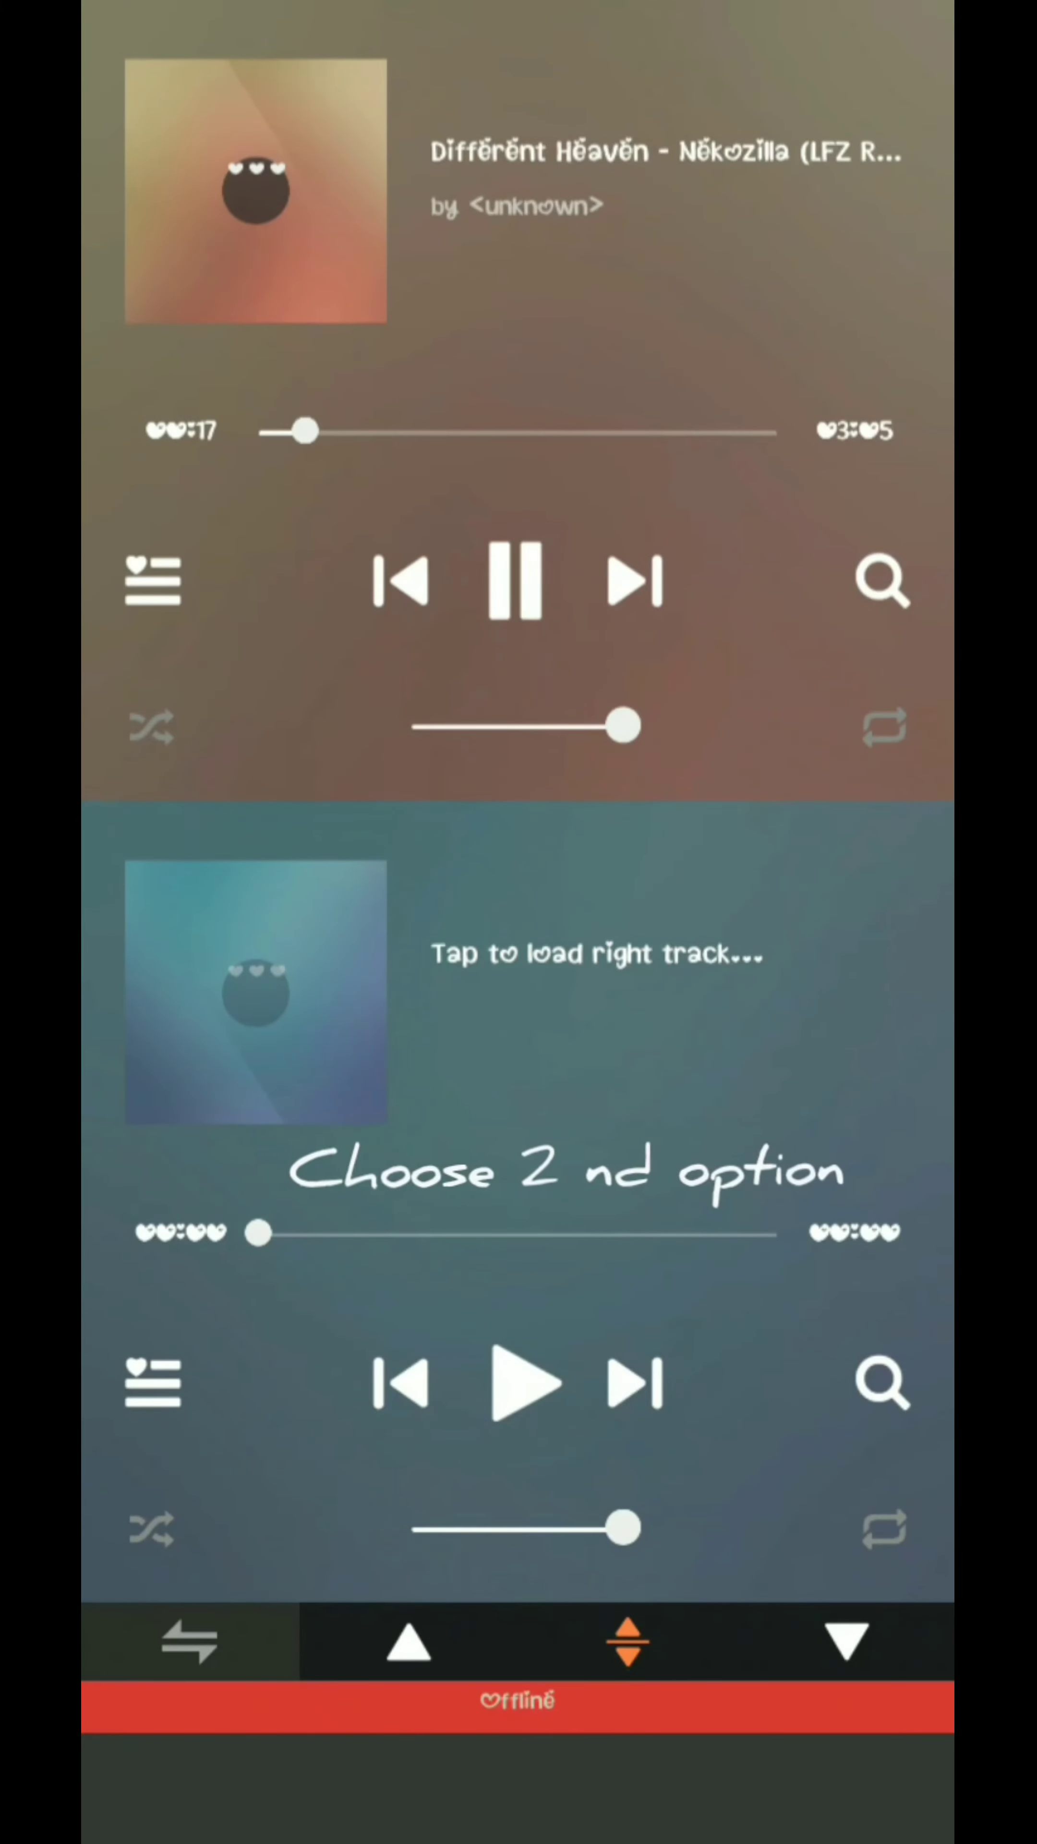
{"action": "left_click", "coordinate": [517, 586]}
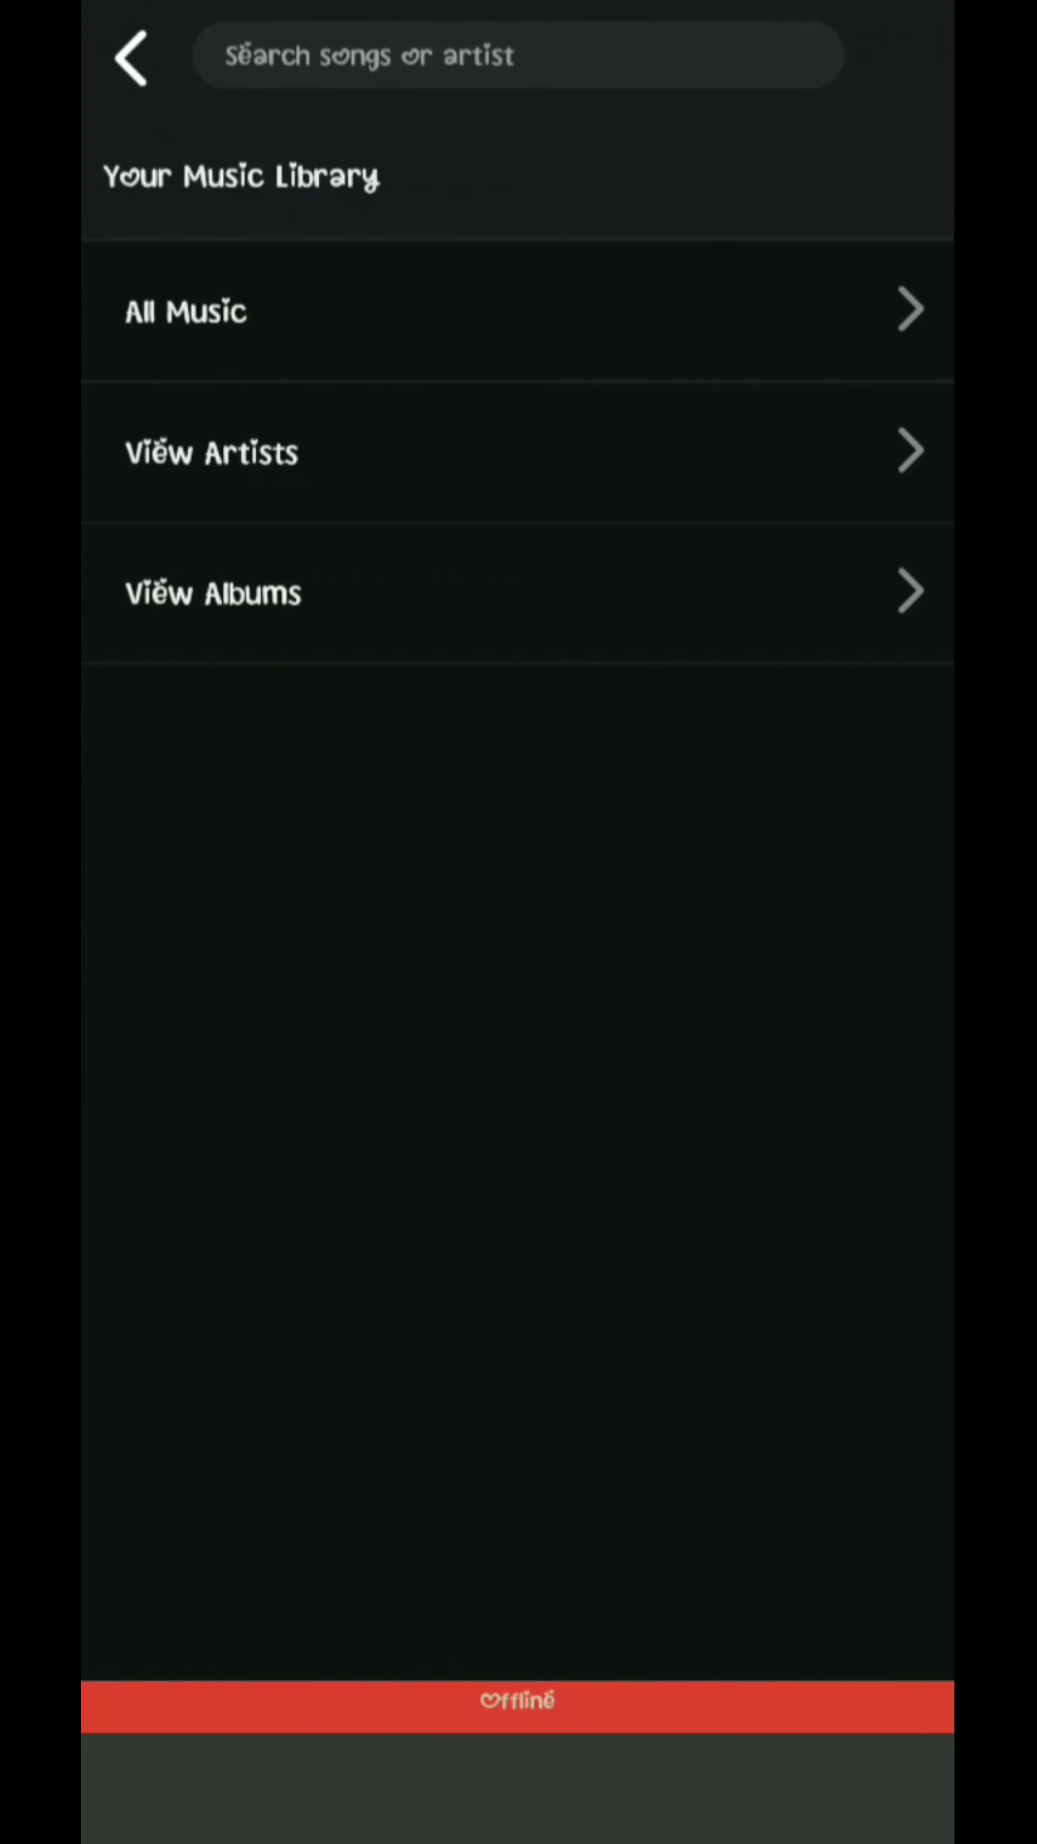
Step: Show All Music in the library, listing Nekozilla and Heroes Tonight for the right player
{"action": "left_click", "coordinate": [185, 311]}
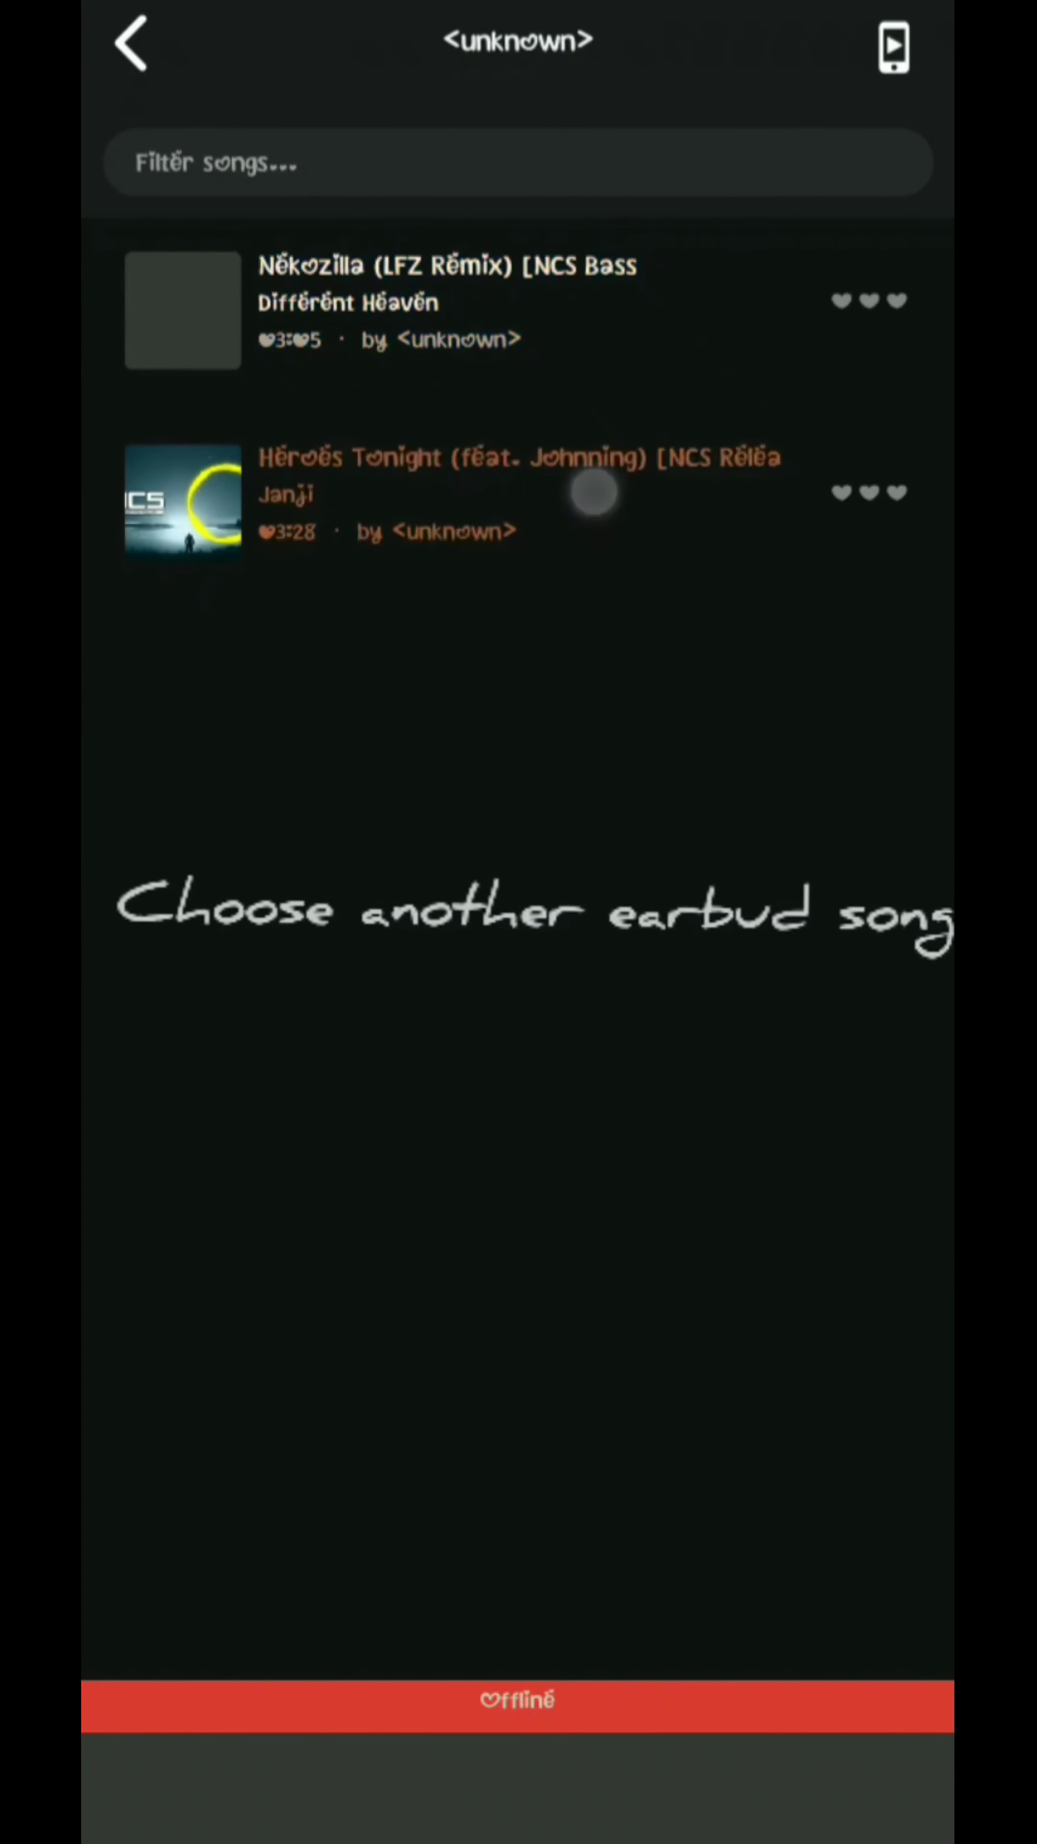